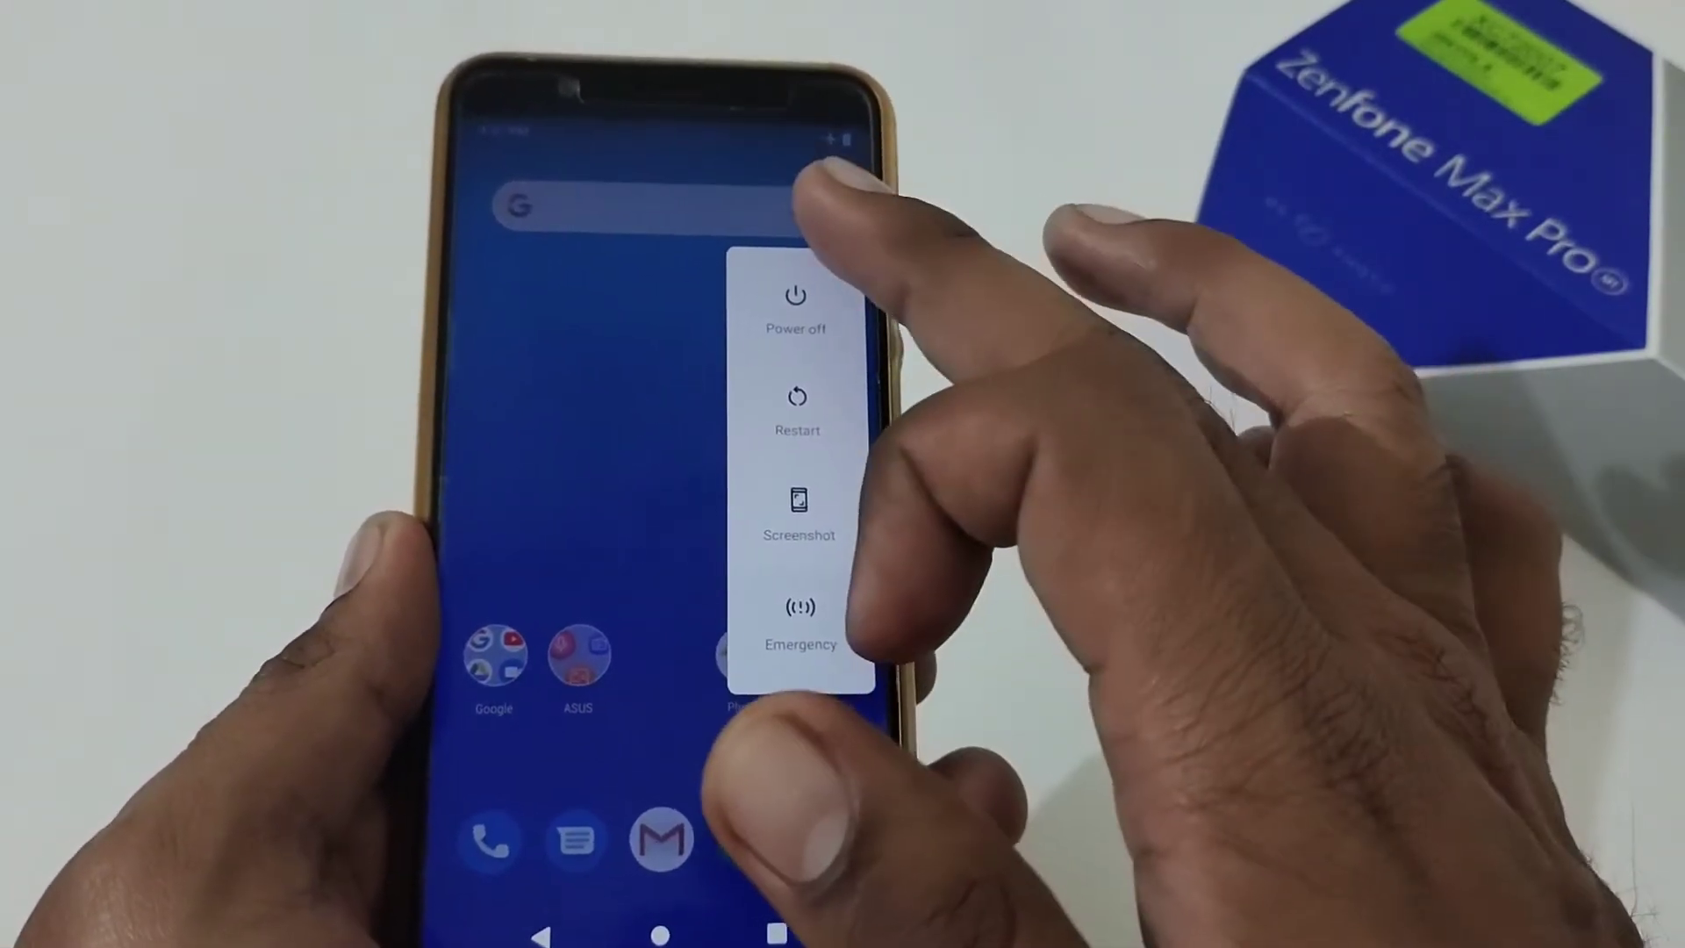
Shut the phone down from the power menu
{"action": "left_click", "coordinate": [796, 312]}
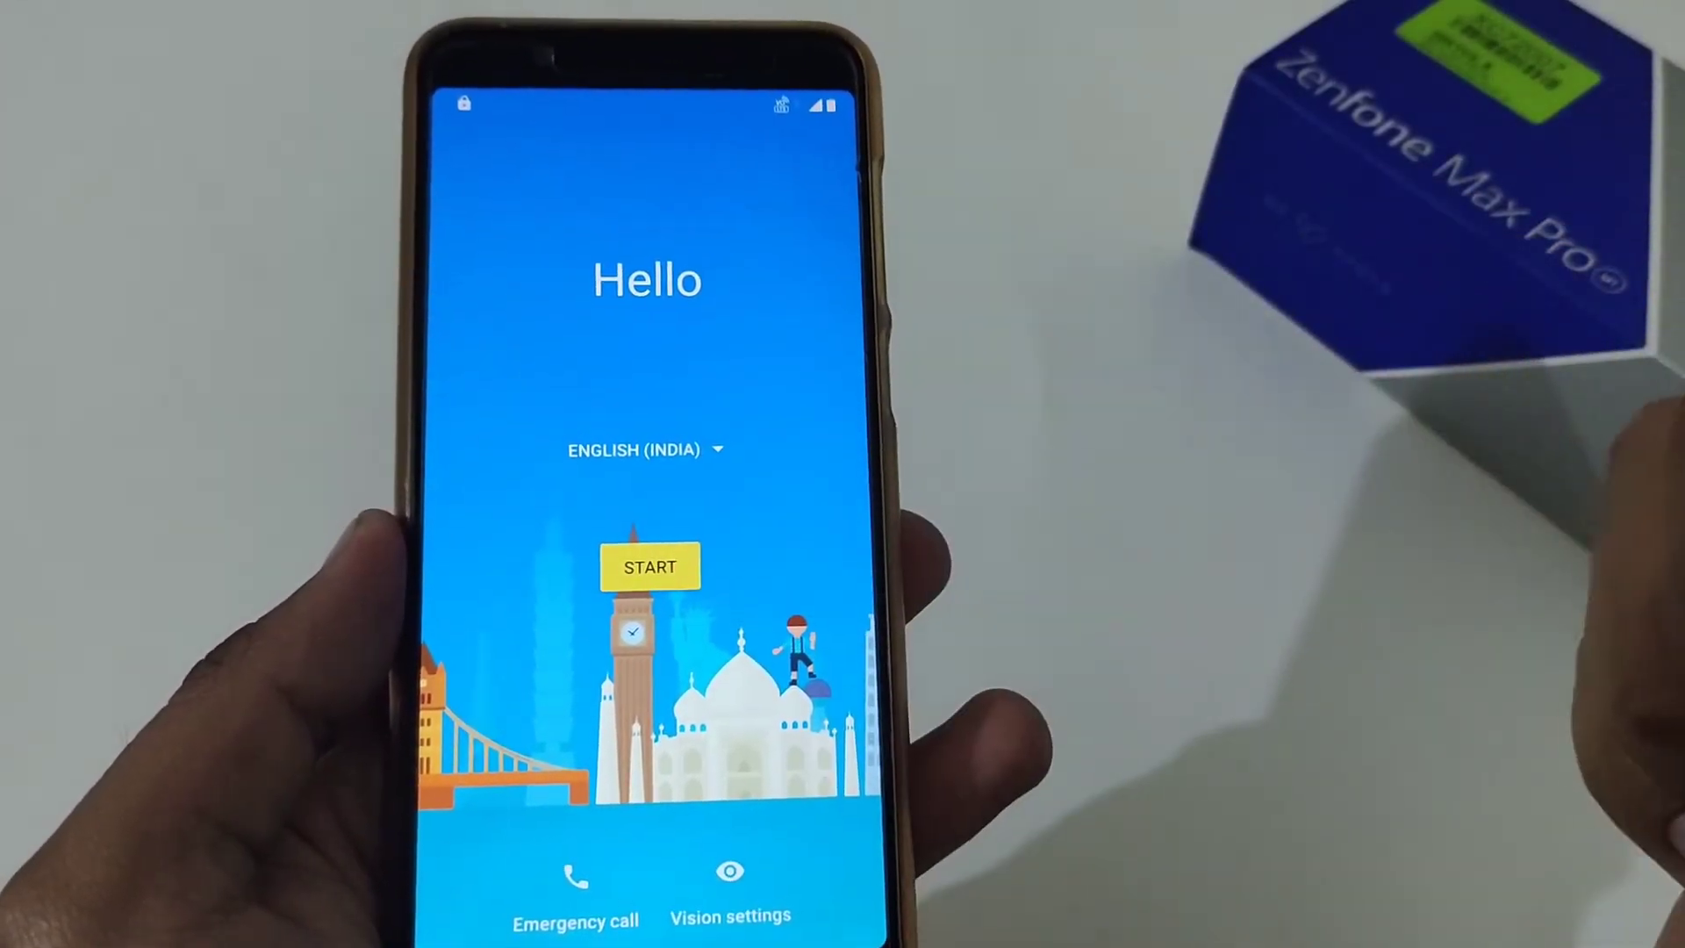
Start setup from the Hello screen and join the available Wi-Fi network
{"action": "left_click", "coordinate": [649, 565]}
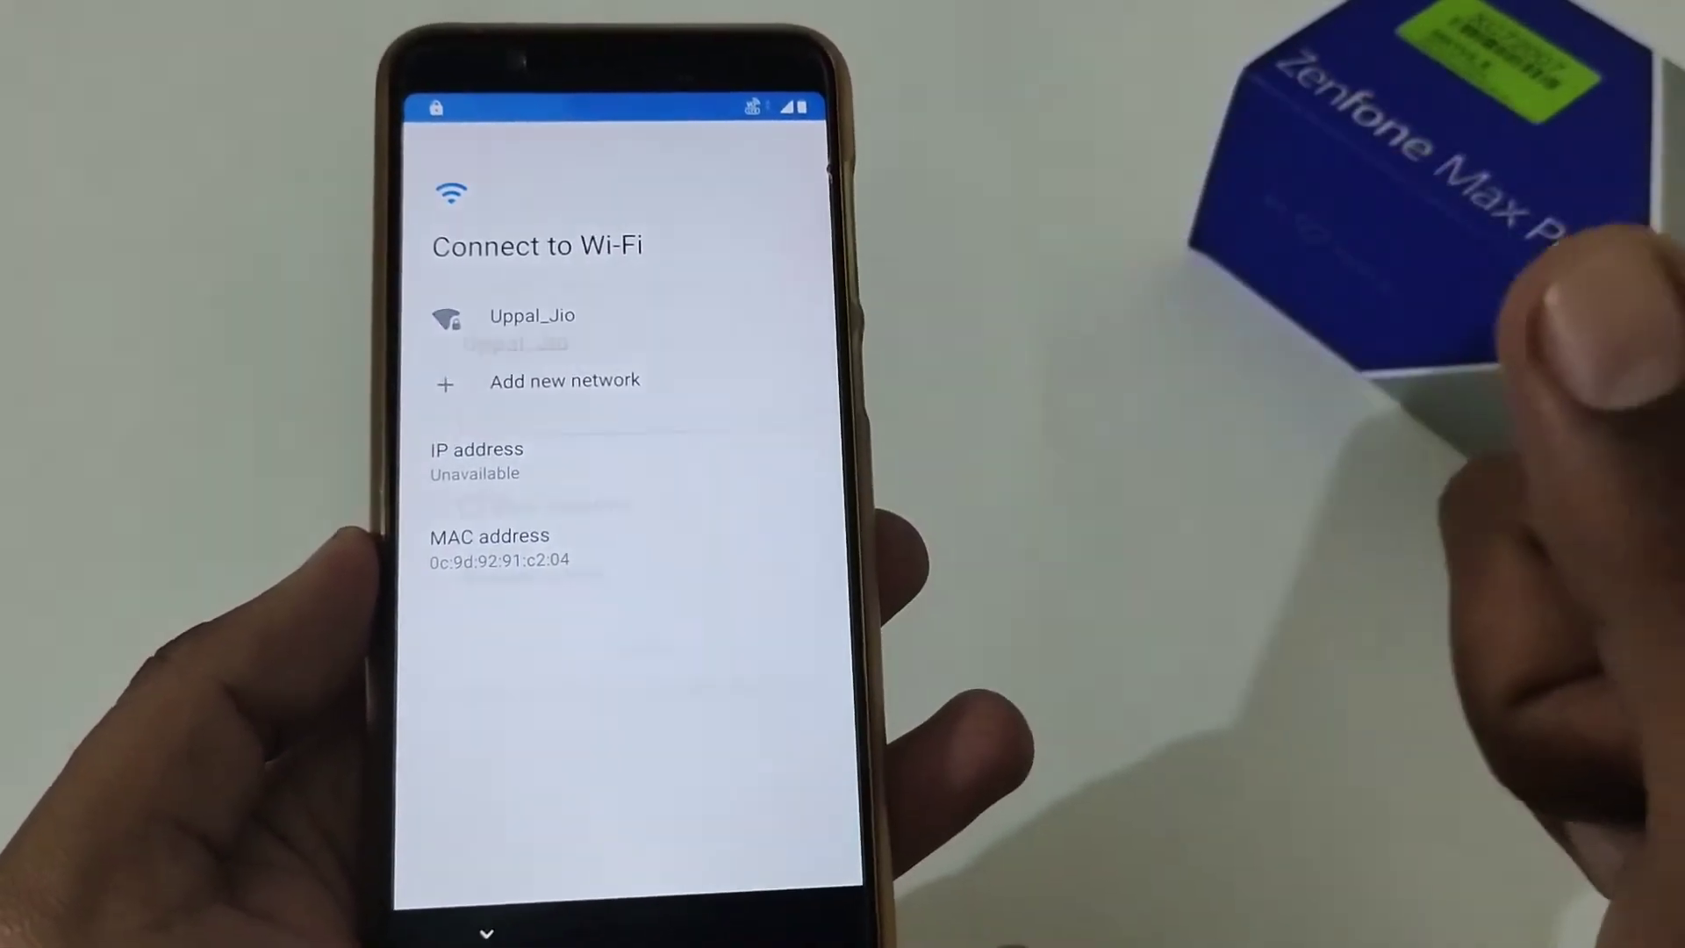
{"action": "left_click", "coordinate": [533, 316]}
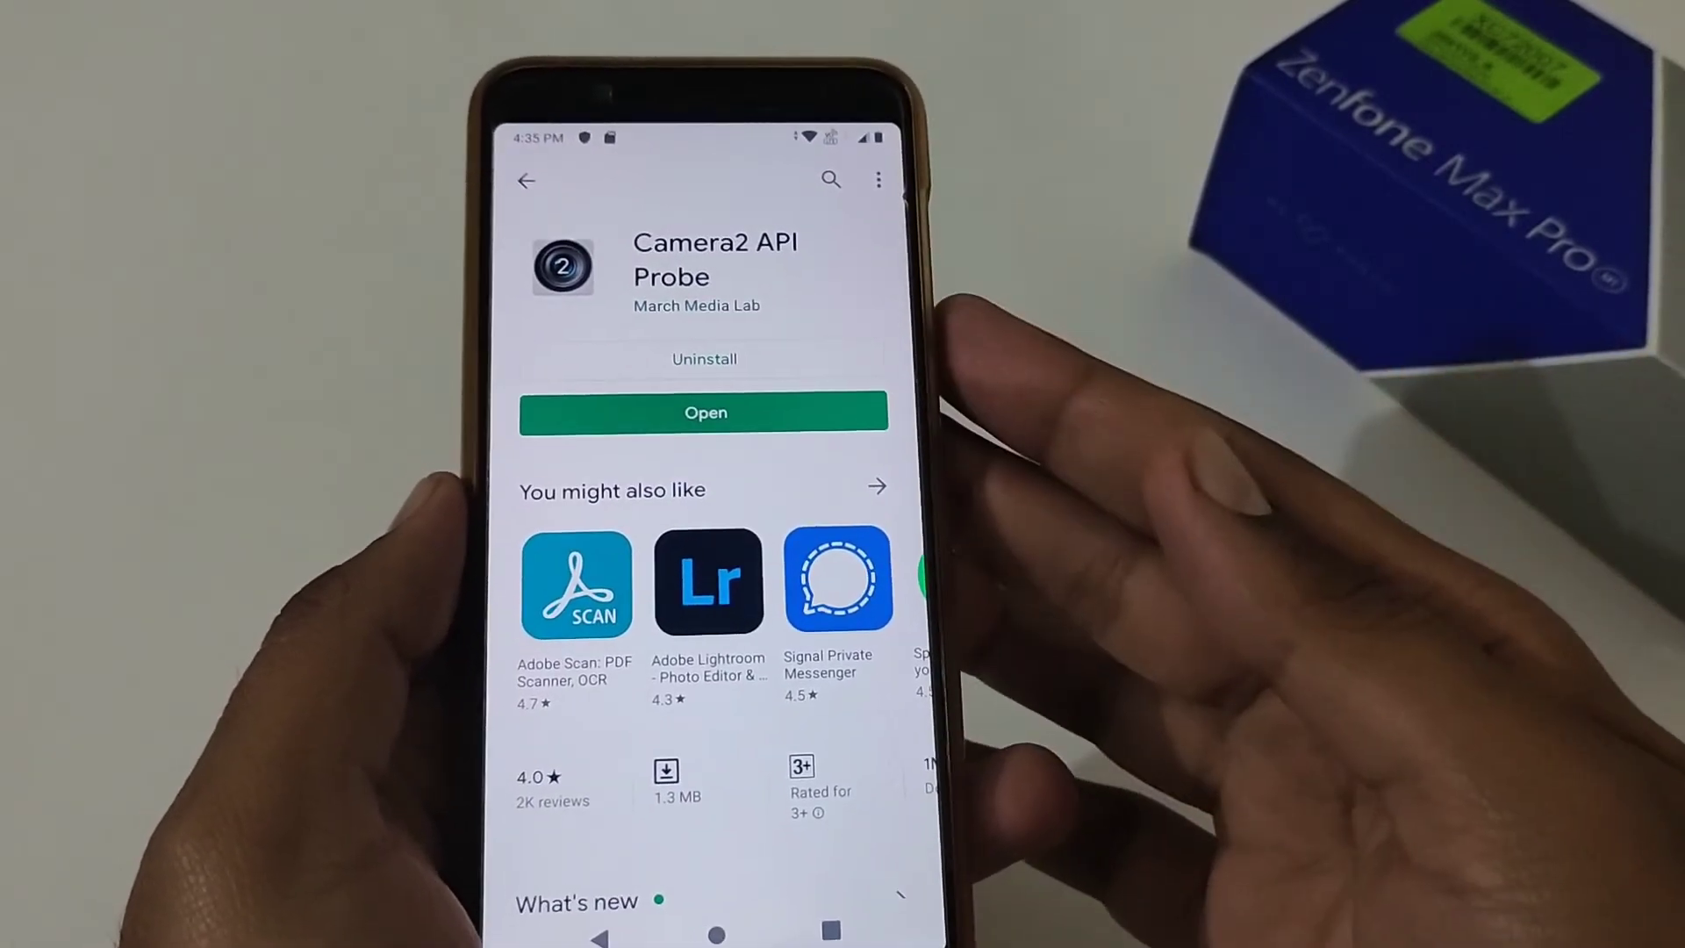
Launch the newly installed Camera2 API Probe app
{"action": "left_click", "coordinate": [704, 412]}
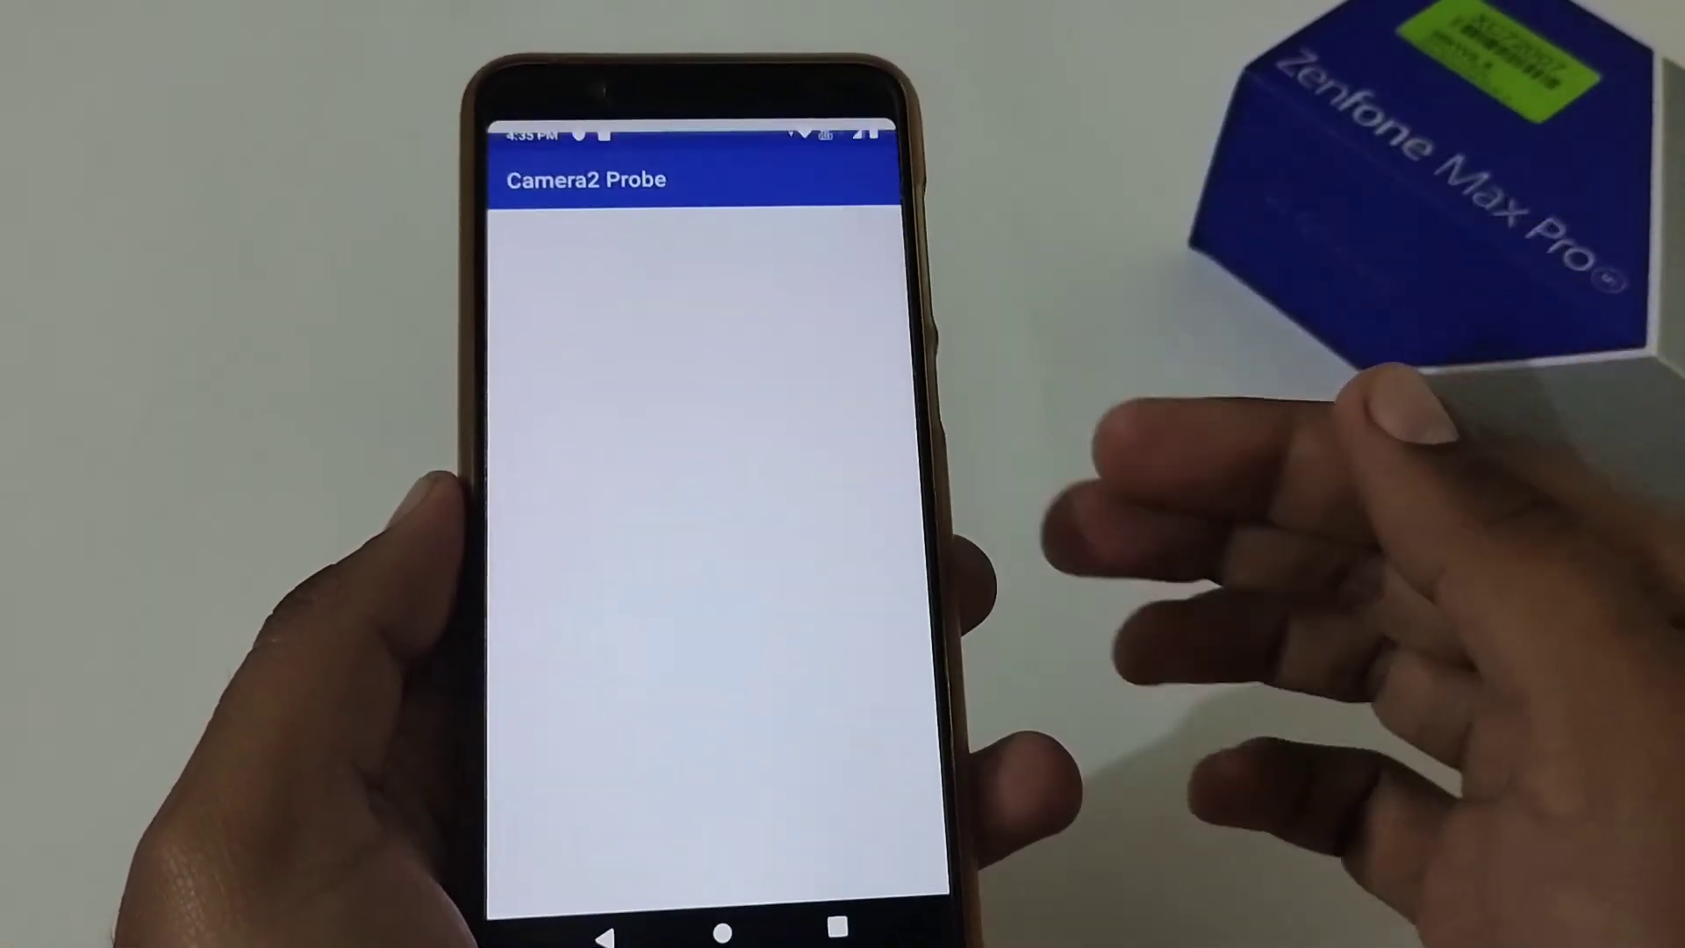